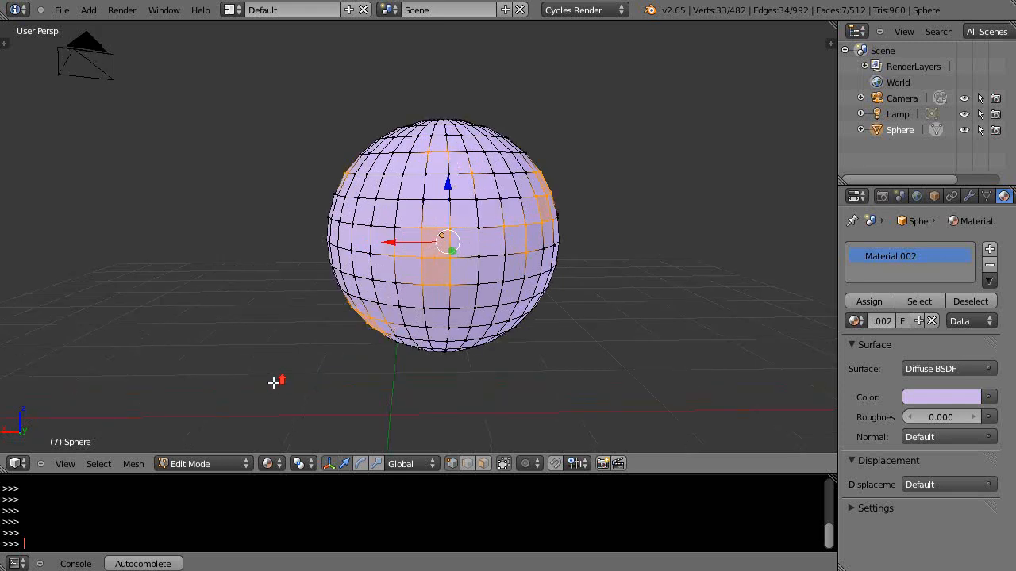
mouse_move(318, 373)
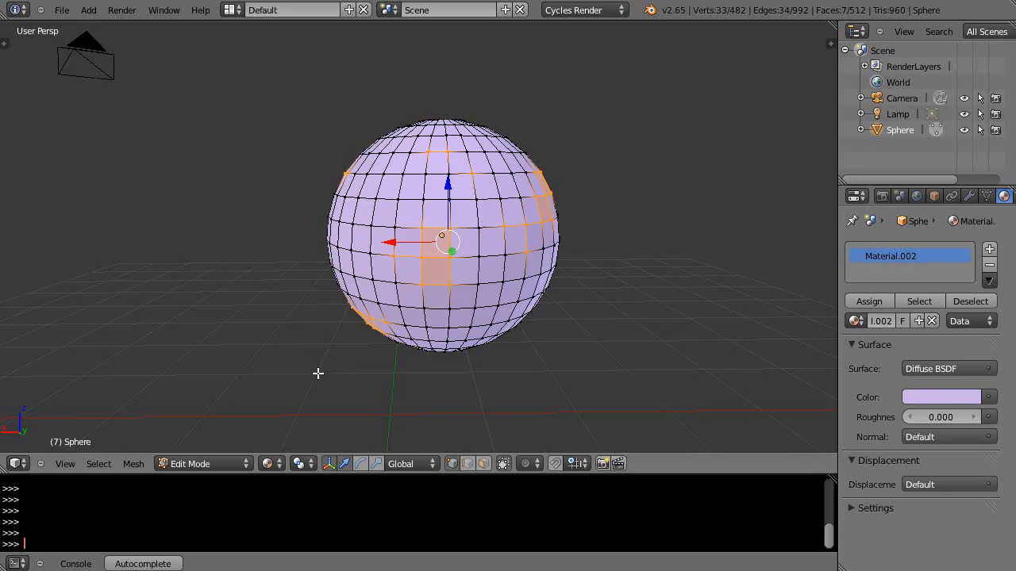
mouse_move(367, 352)
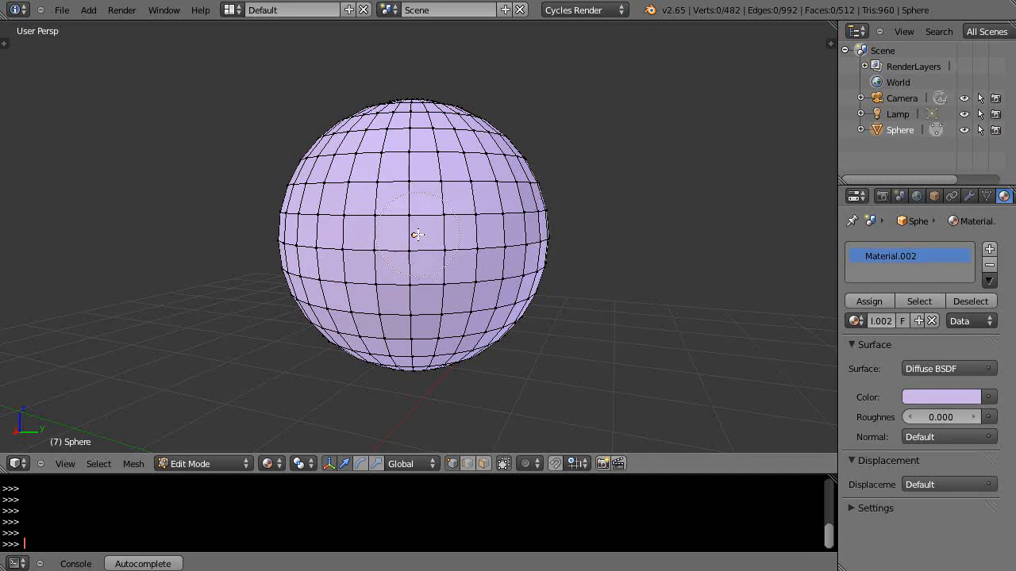
Select the single face at the centre of the sphere after clearing the scattered selection.
left_click(427, 232)
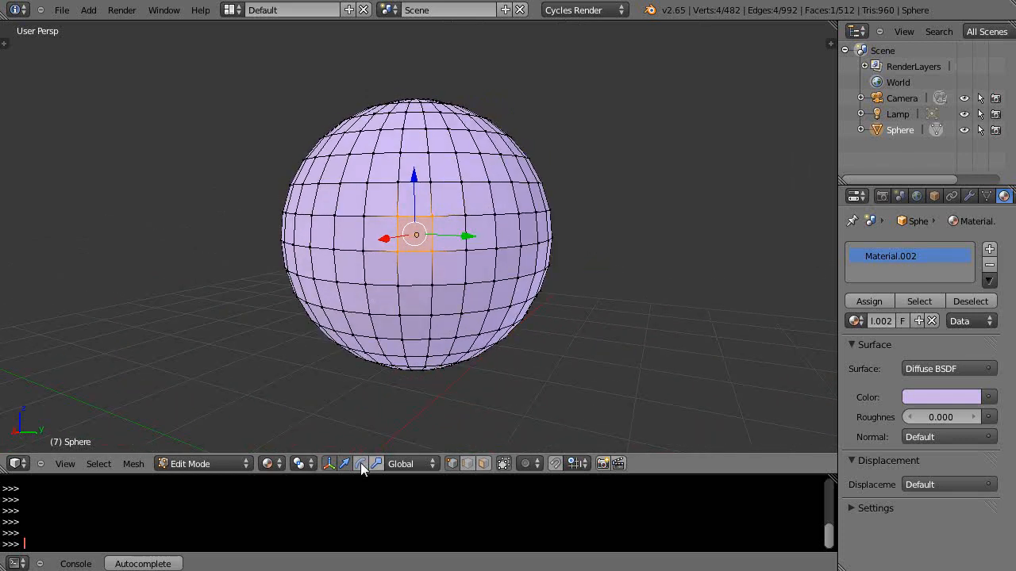
mouse_move(504, 463)
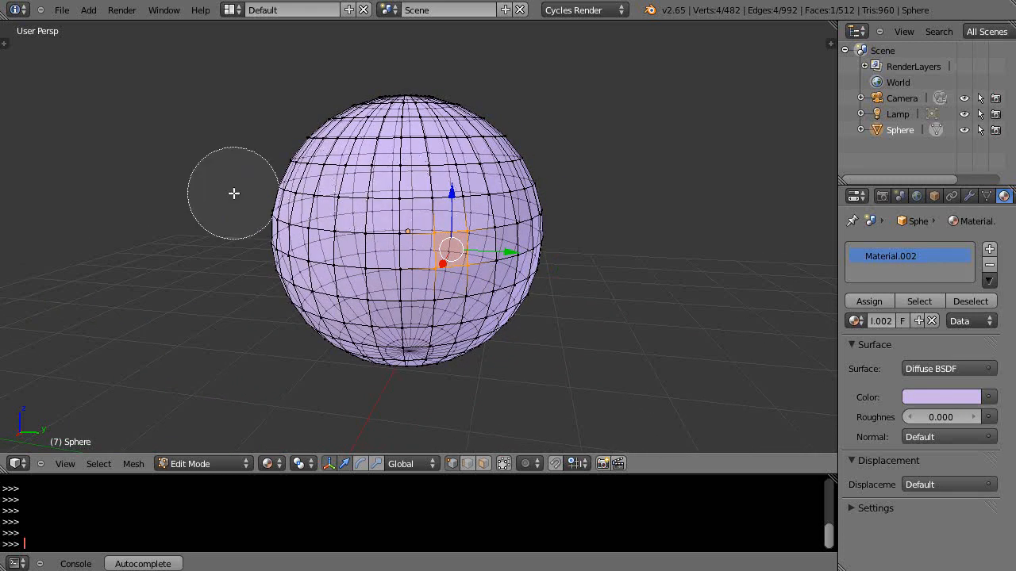
mouse_move(373, 194)
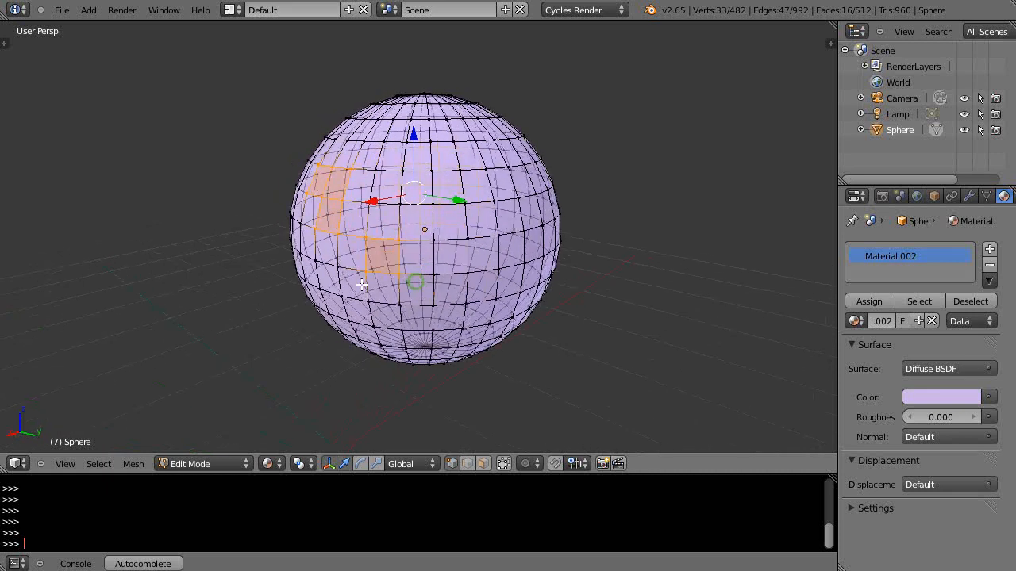
Re-enable 'Limit selection to visible' and paint-select a cross of twelve faces at the front centre.
left_click(502, 463)
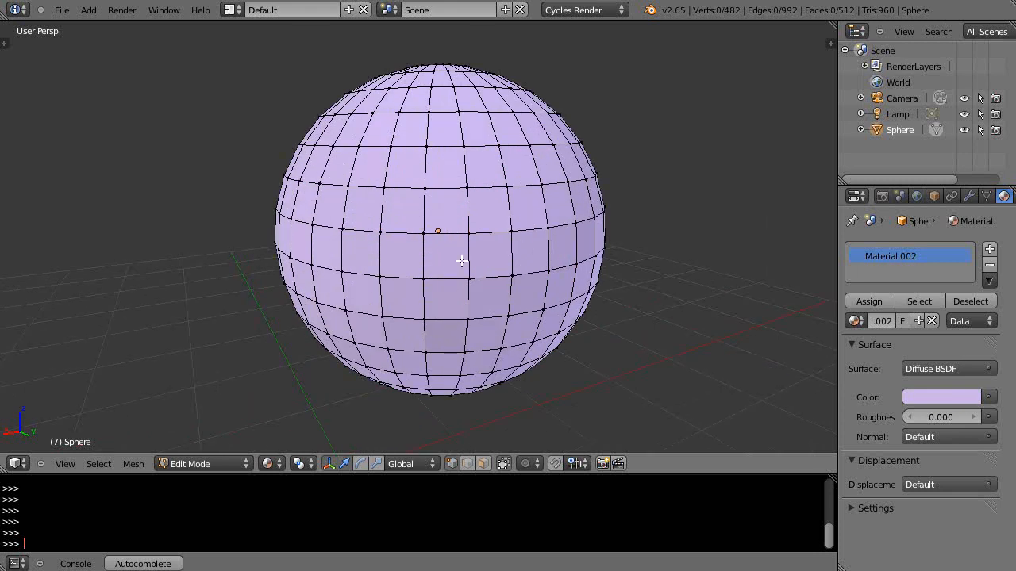
mouse_move(625, 265)
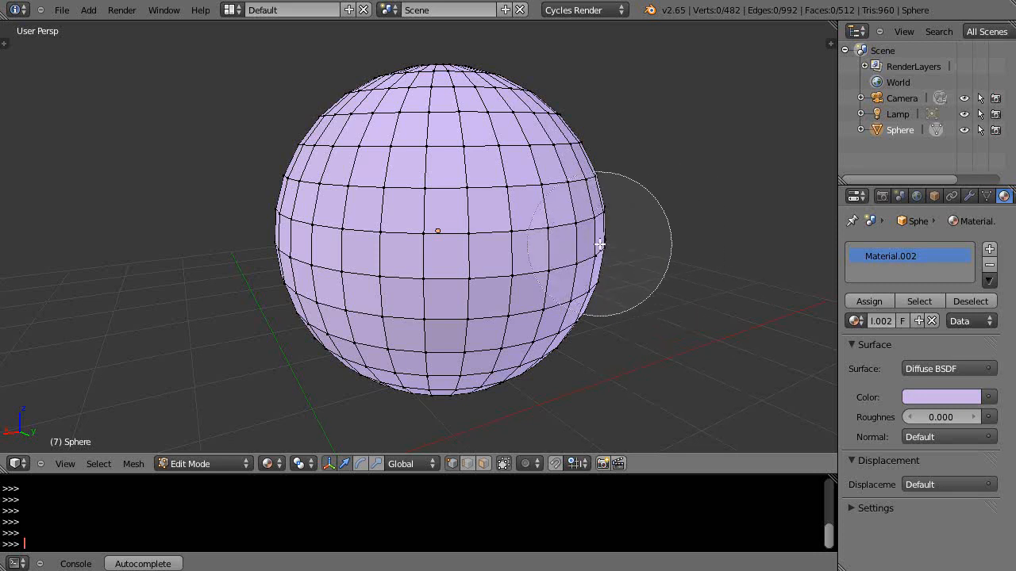
mouse_move(453, 222)
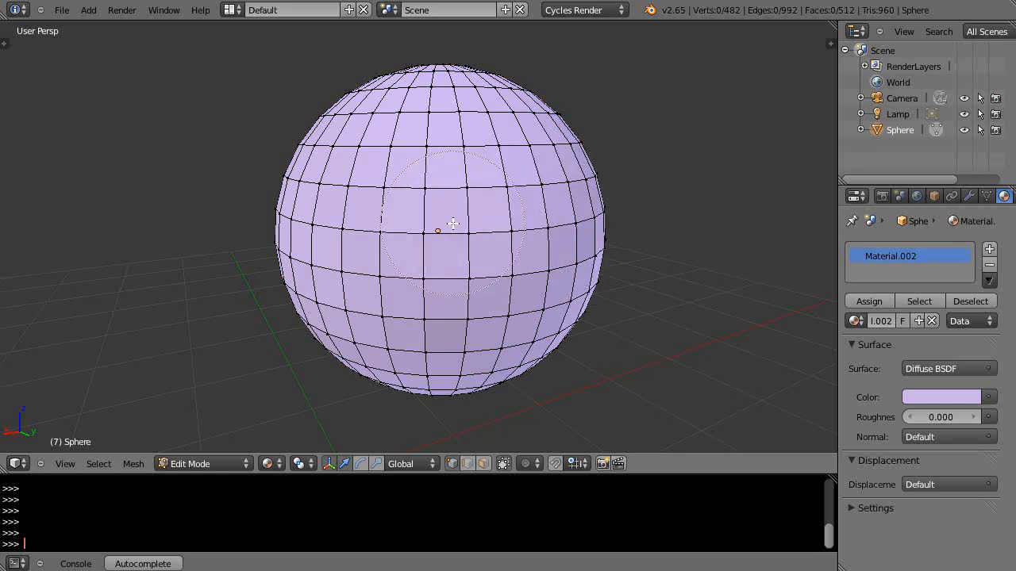
left_click(448, 226)
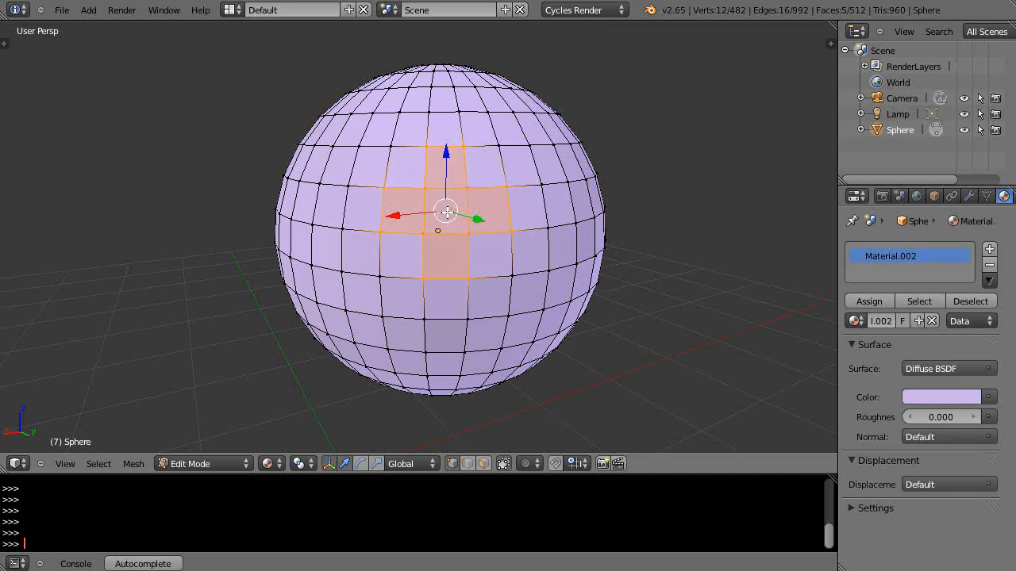
mouse_move(749, 219)
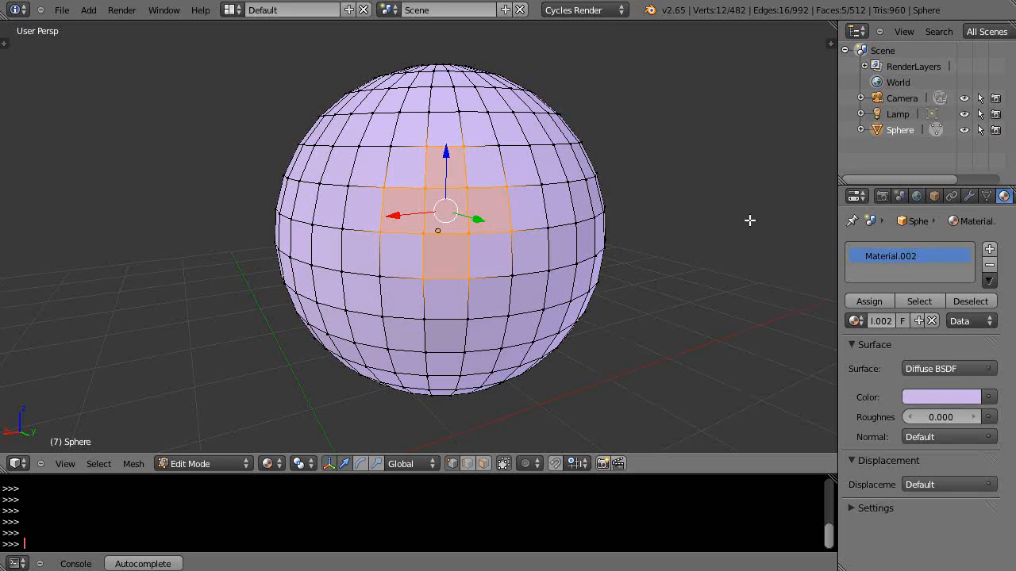
mouse_move(683, 222)
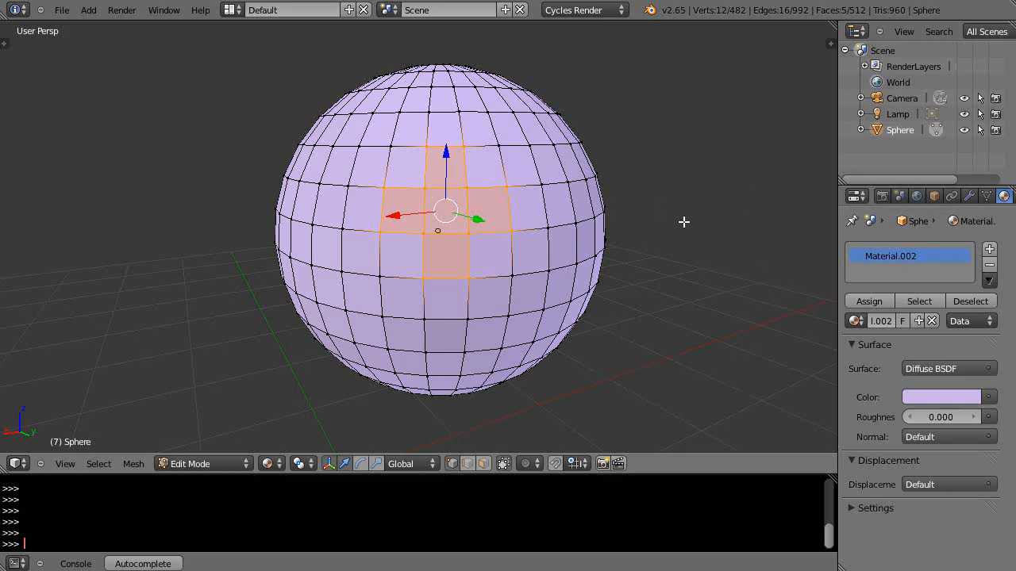
mouse_move(634, 173)
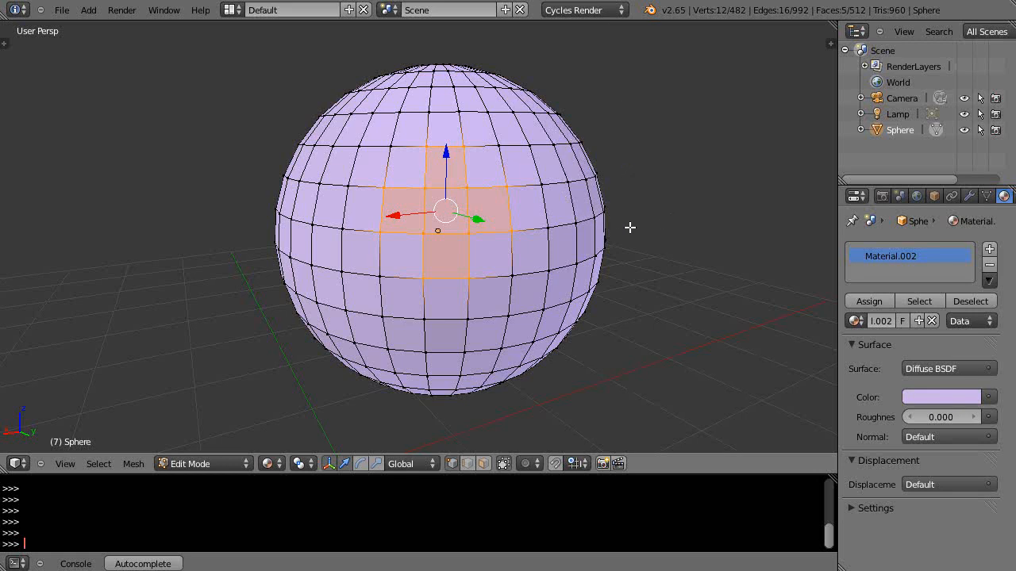
mouse_move(570, 231)
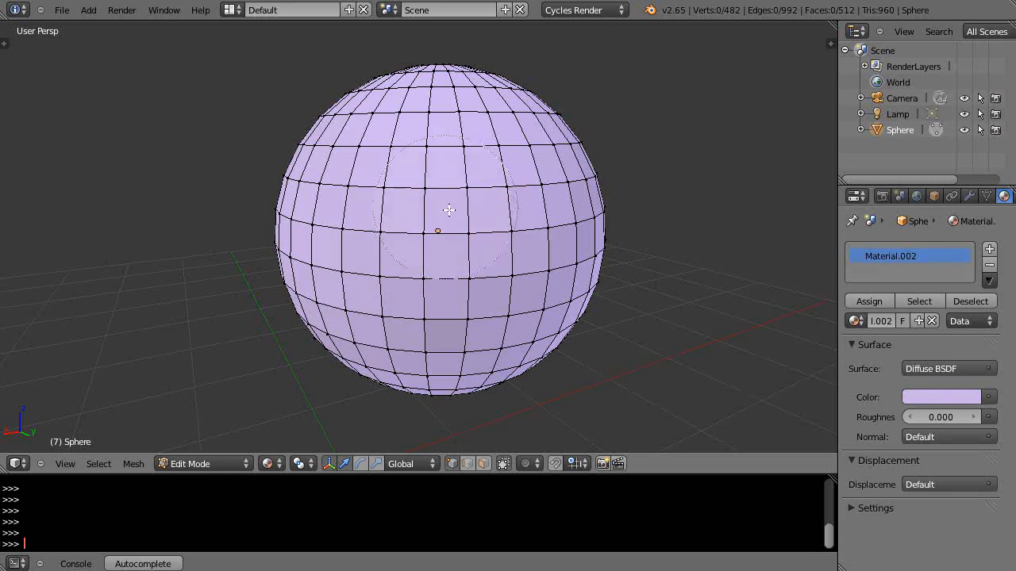
Drop the cross-shaped face selection and pick a few vertices near the sphere's upper left.
left_click(448, 214)
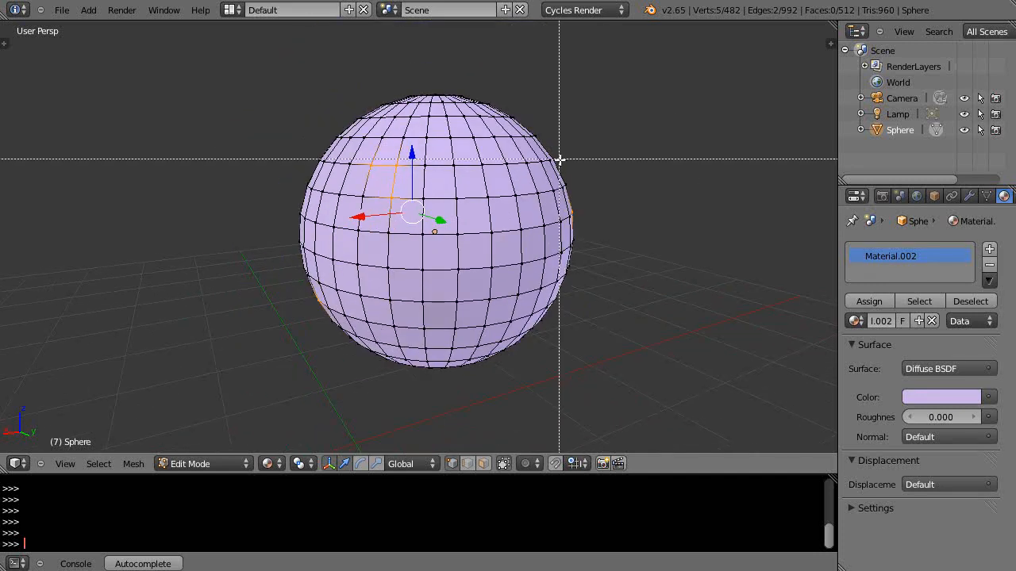
Border-select a block of seventeen faces on the sphere's right side.
left_click_drag(559, 162, 463, 282)
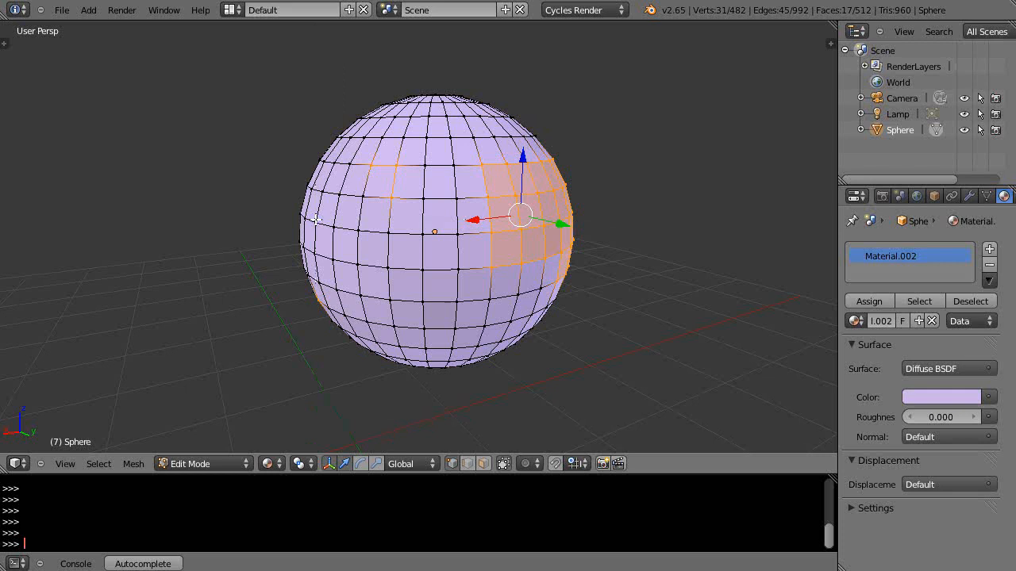
mouse_move(339, 228)
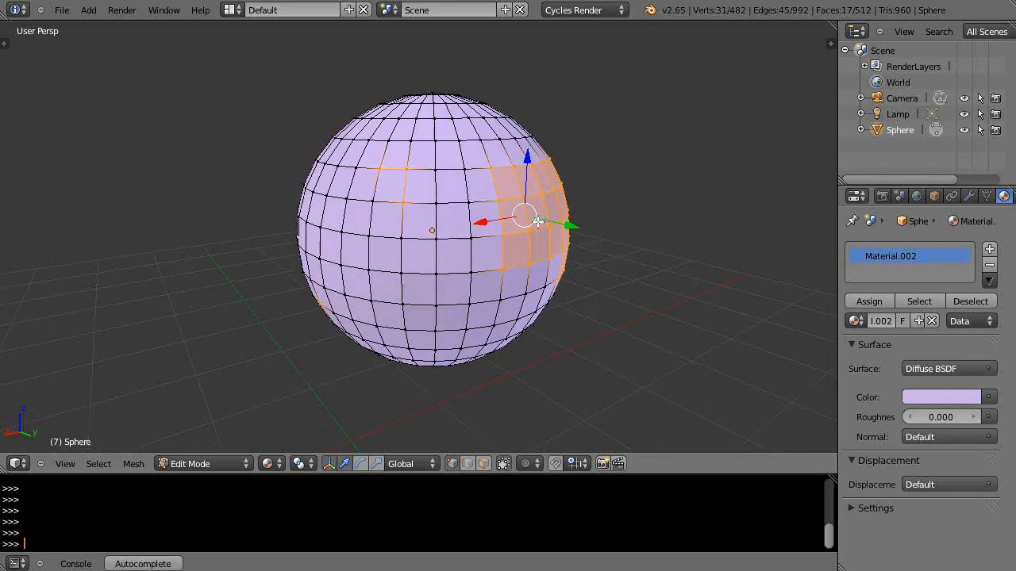
mouse_move(460, 244)
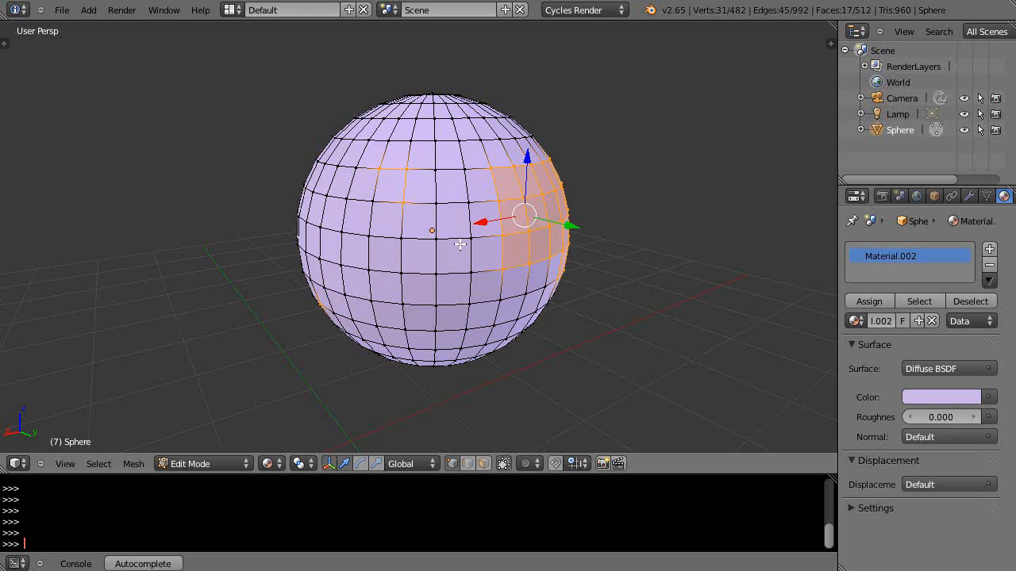
mouse_move(500, 198)
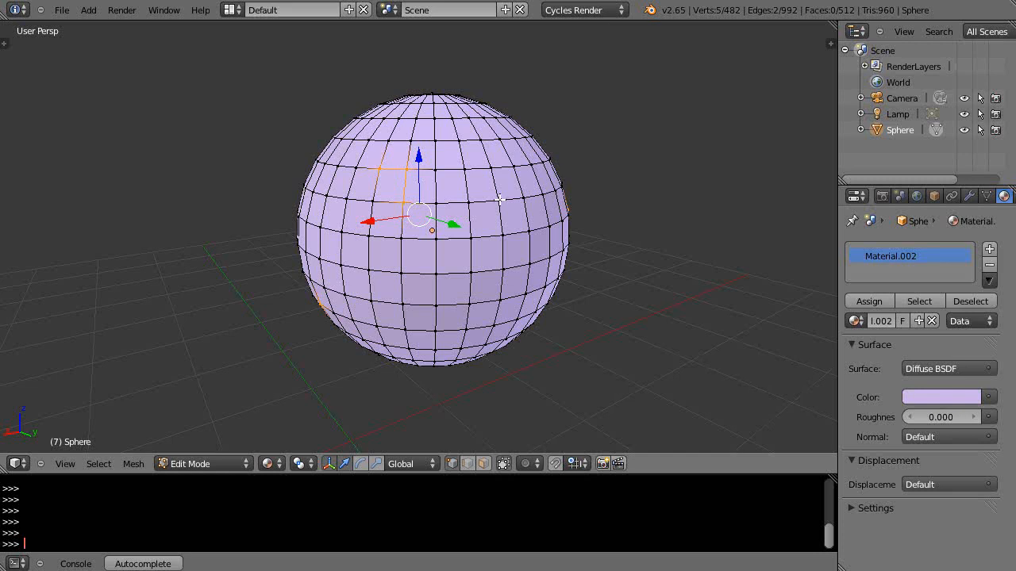
mouse_move(552, 200)
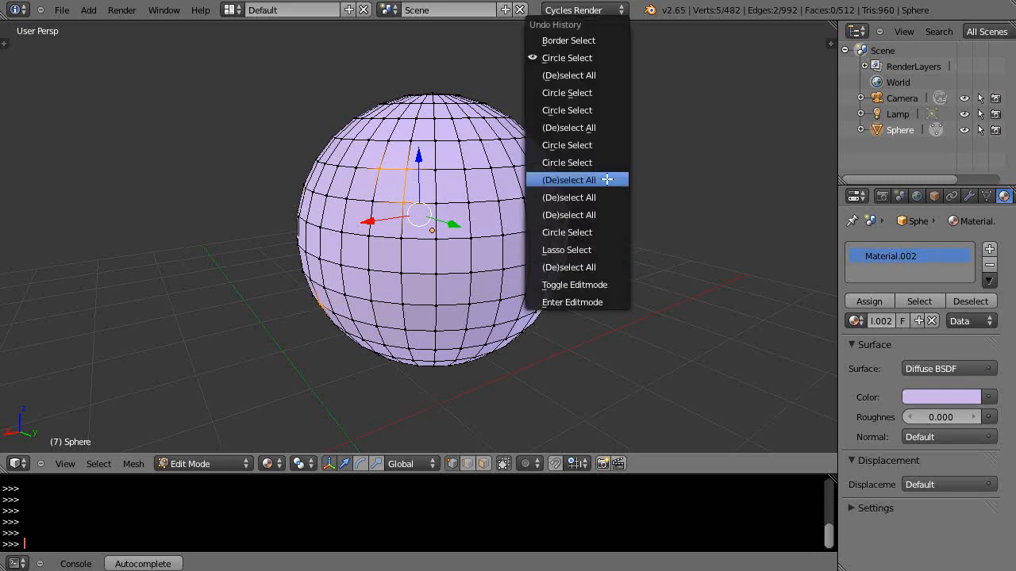
mouse_move(590, 300)
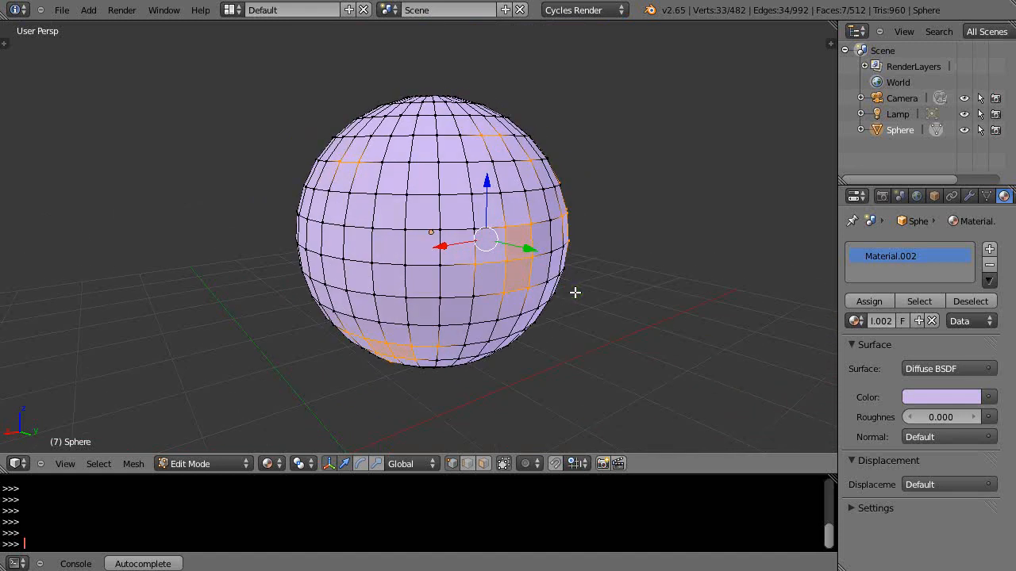
mouse_move(540, 292)
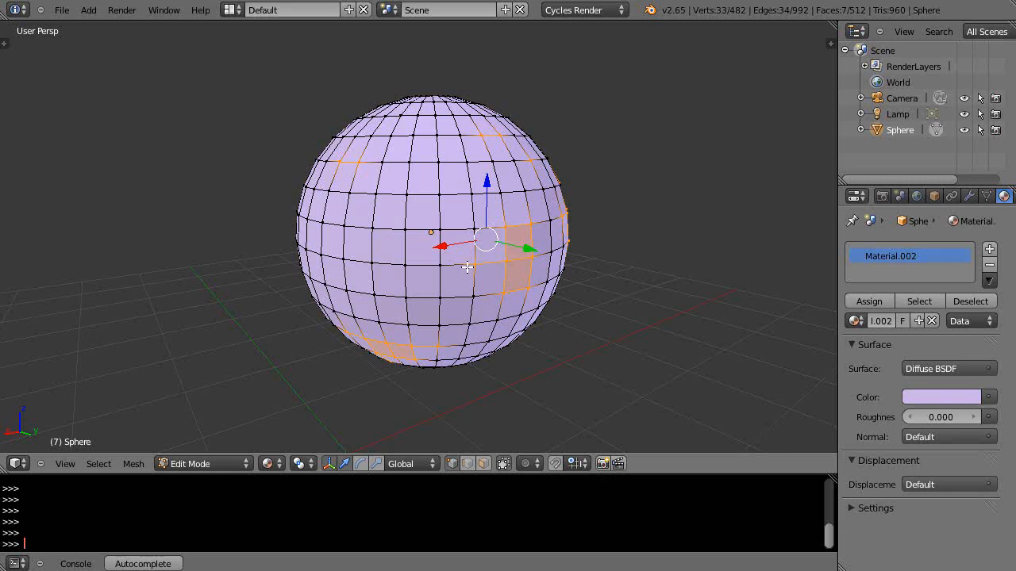
mouse_move(479, 275)
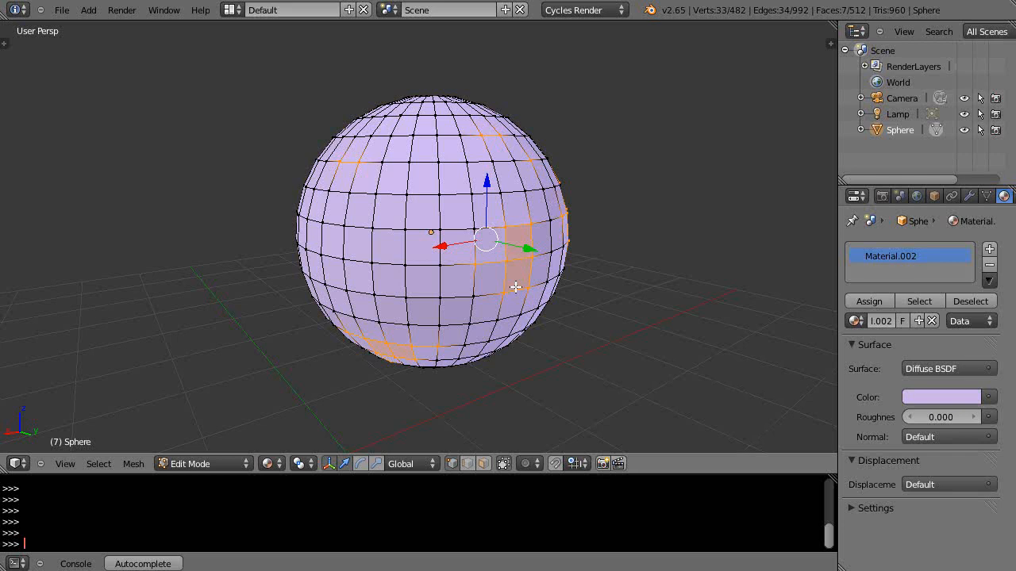
mouse_move(527, 283)
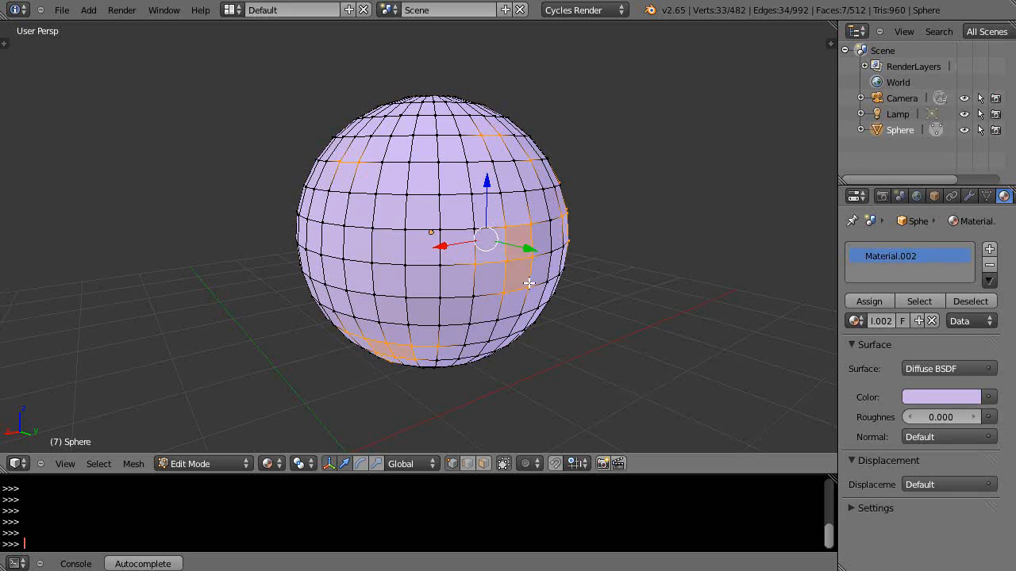
mouse_move(540, 273)
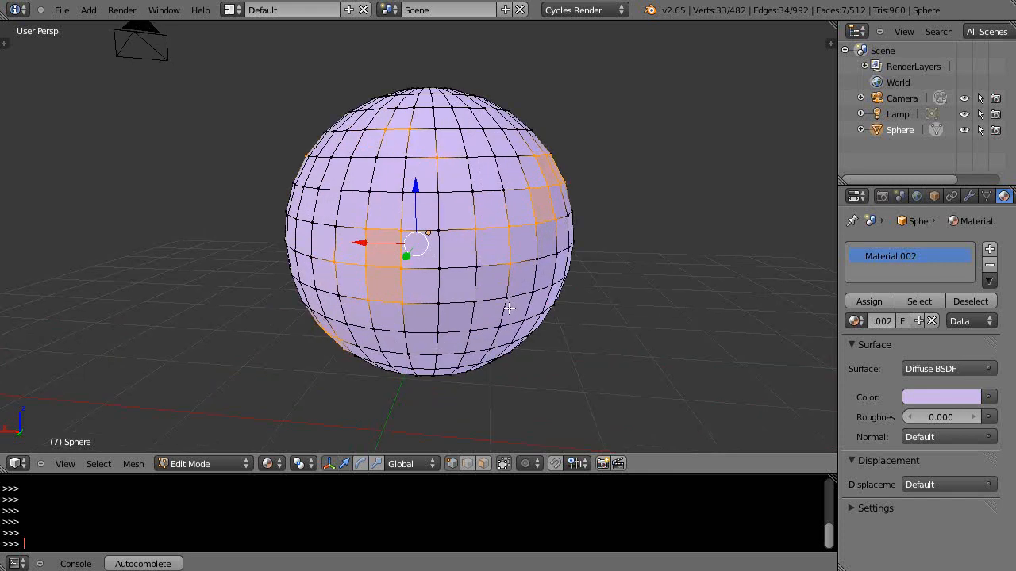
mouse_move(508, 317)
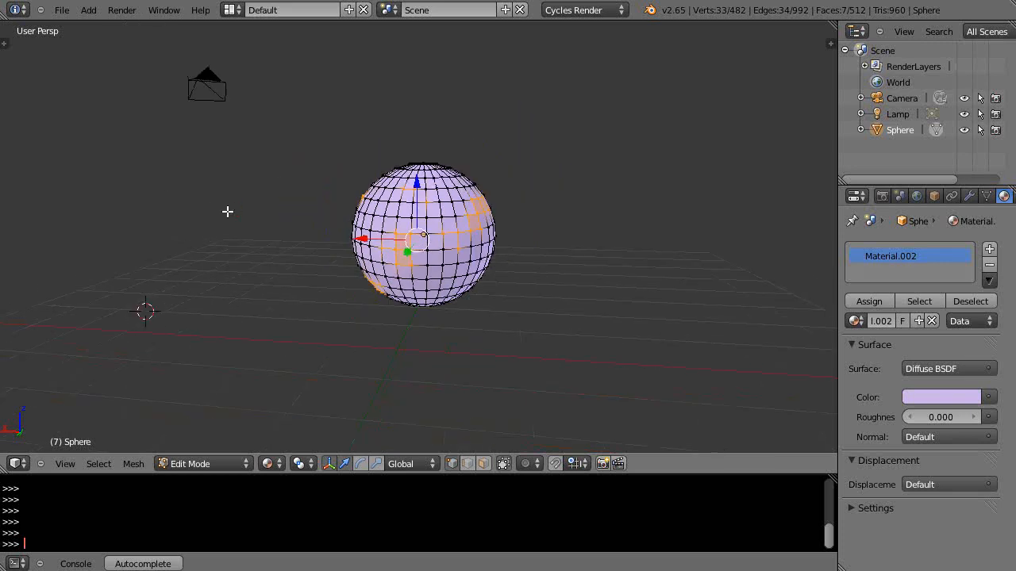
Switch the sphere from Edit Mode back to Object Mode.
key("Tab")
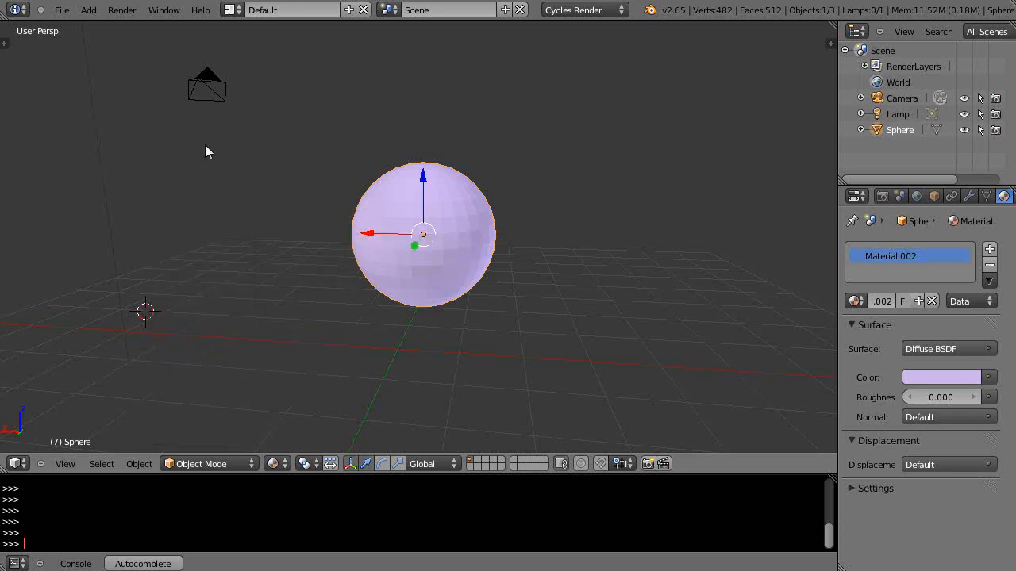
mouse_move(441, 310)
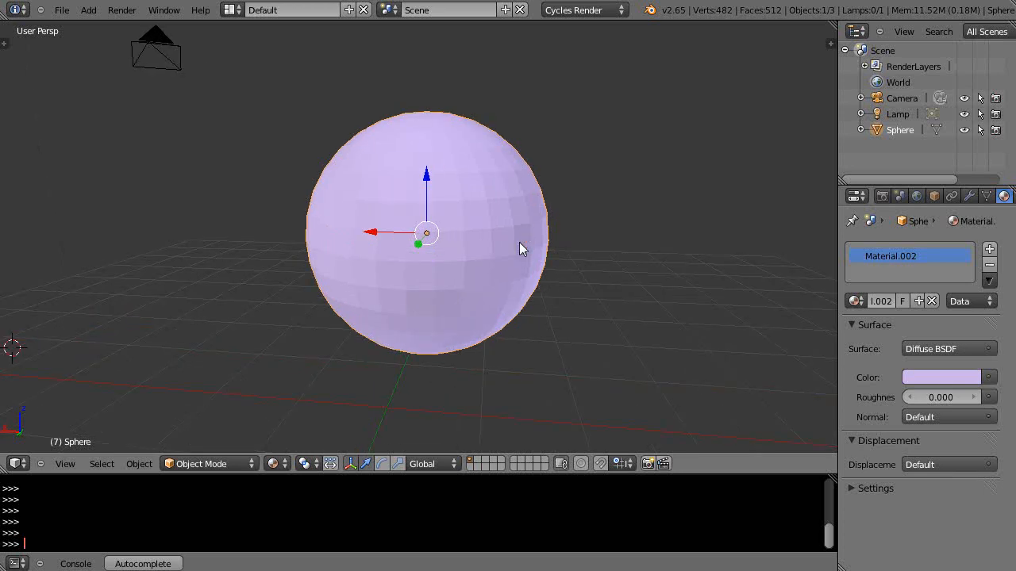
mouse_move(511, 257)
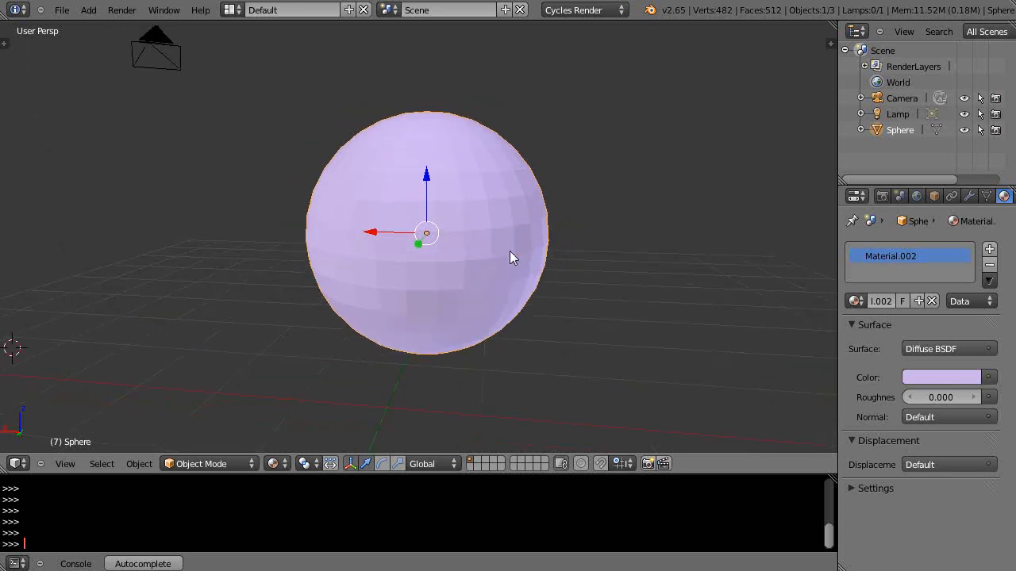
mouse_move(378, 206)
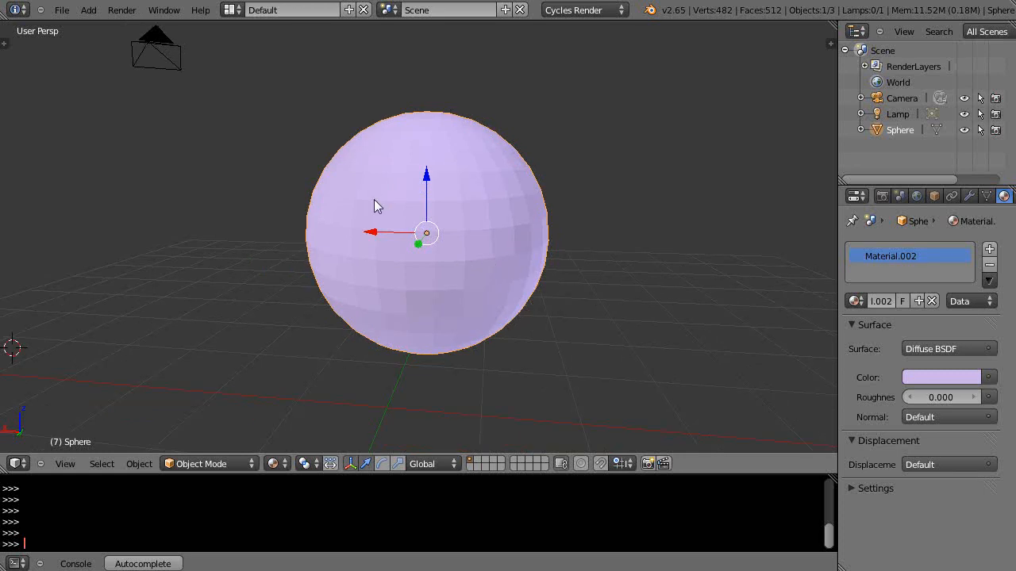
mouse_move(241, 244)
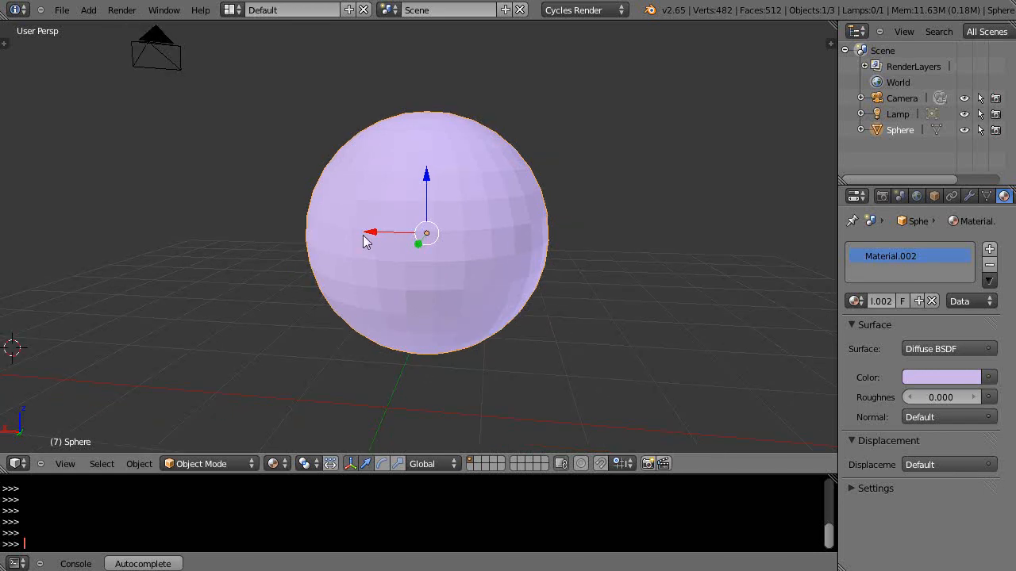
mouse_move(373, 237)
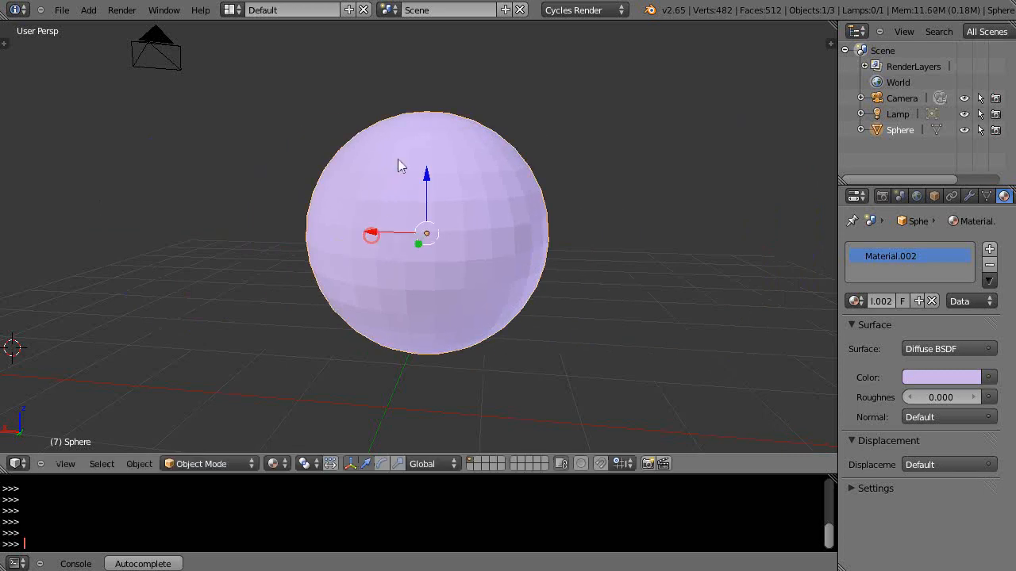
Zoom out with Ctrl+middle drags until the camera and grid are visible again.
left_click_drag(400, 164, 446, 187)
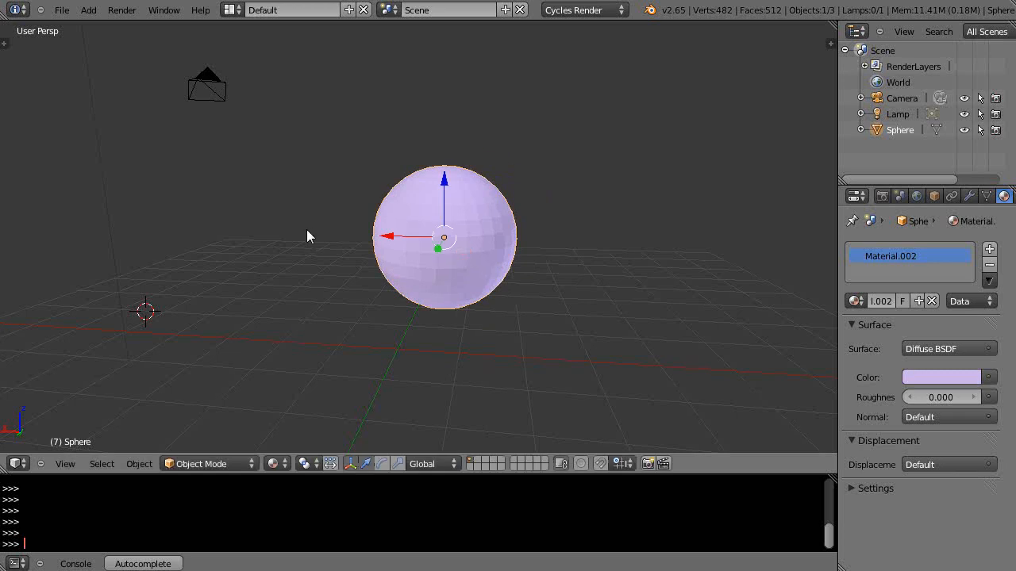
mouse_move(132, 144)
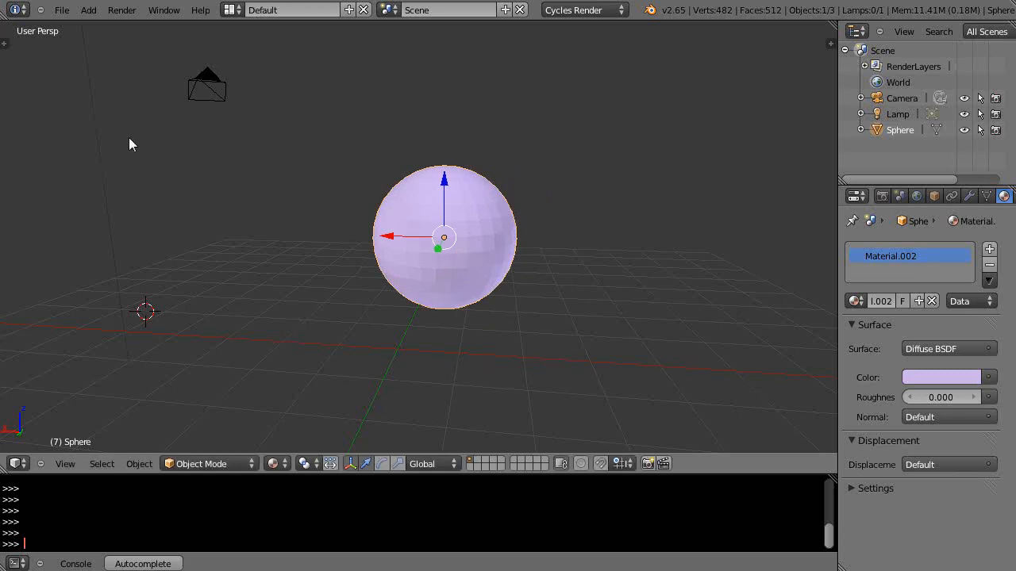
mouse_move(159, 172)
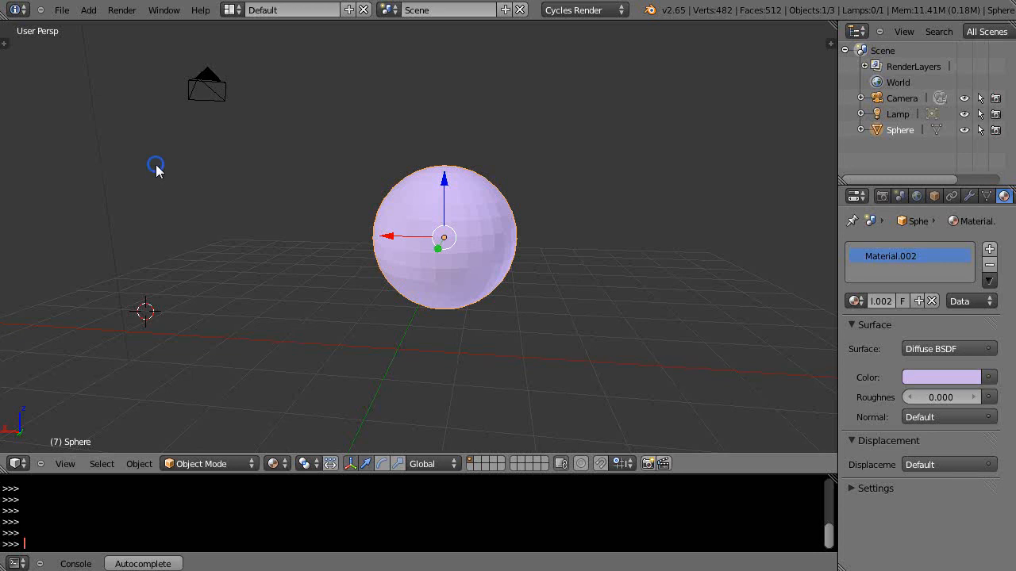
left_click_drag(444, 236, 647, 267)
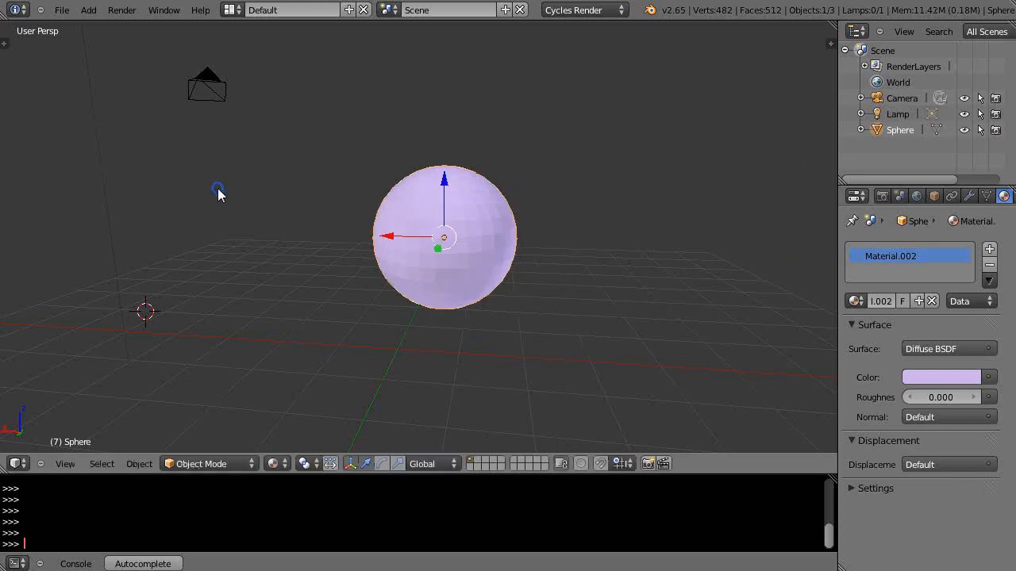
mouse_move(173, 158)
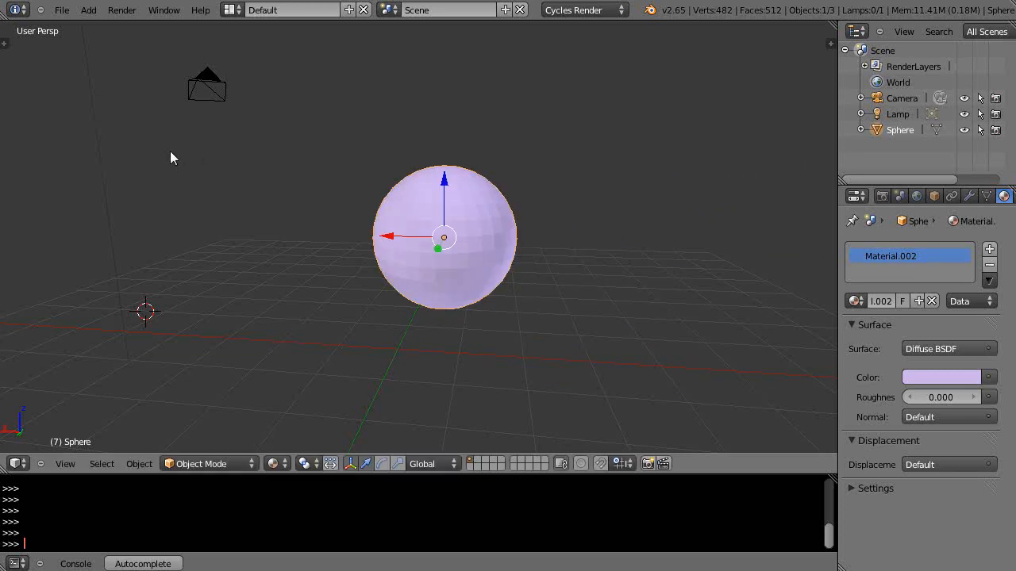
mouse_move(381, 167)
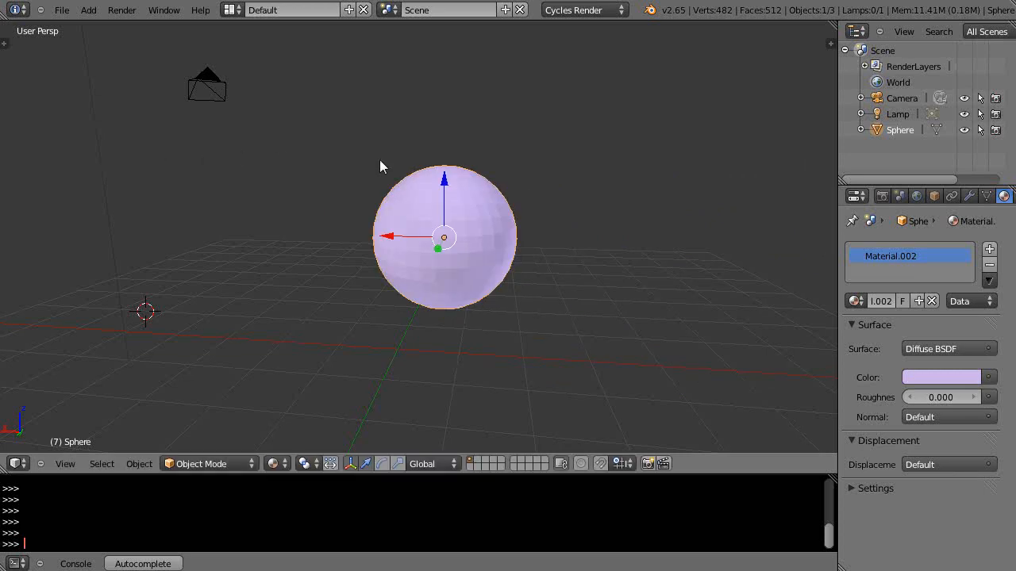
left_click_drag(444, 237, 435, 263)
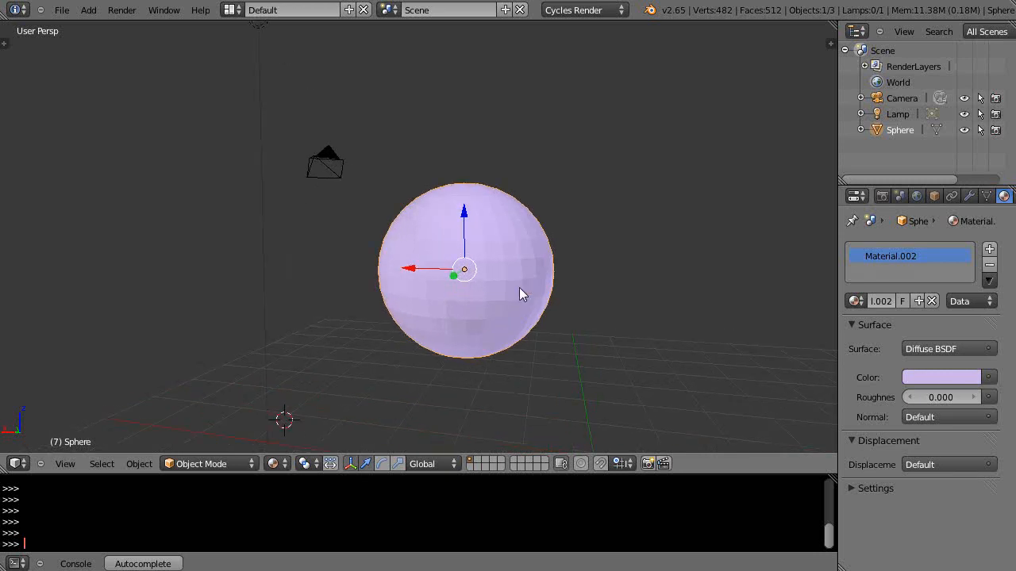
mouse_move(600, 315)
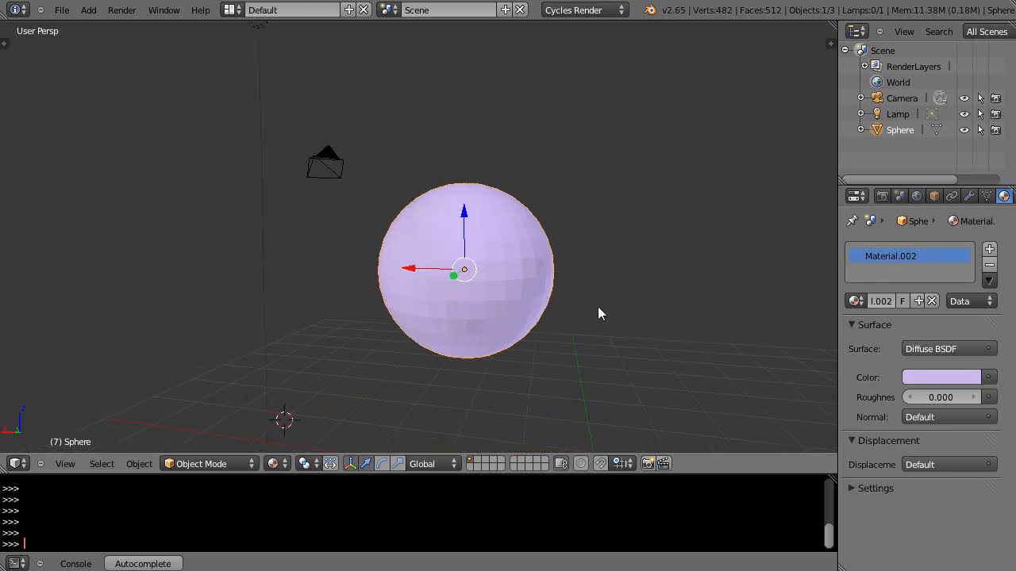